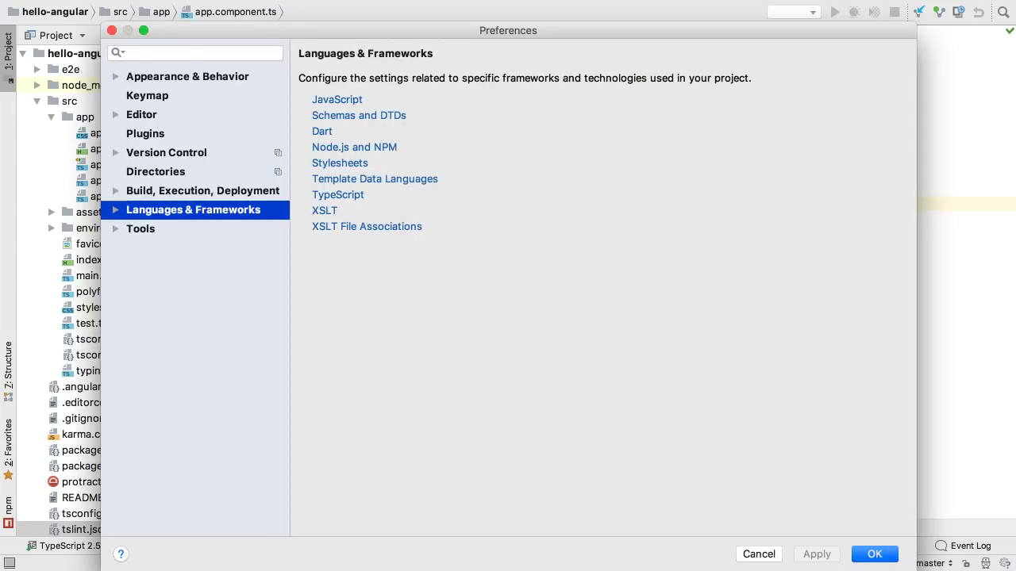
# Search preferences for 'prettier', confirm the local Prettier package path and accept the settings.
pyautogui.write('prettier')
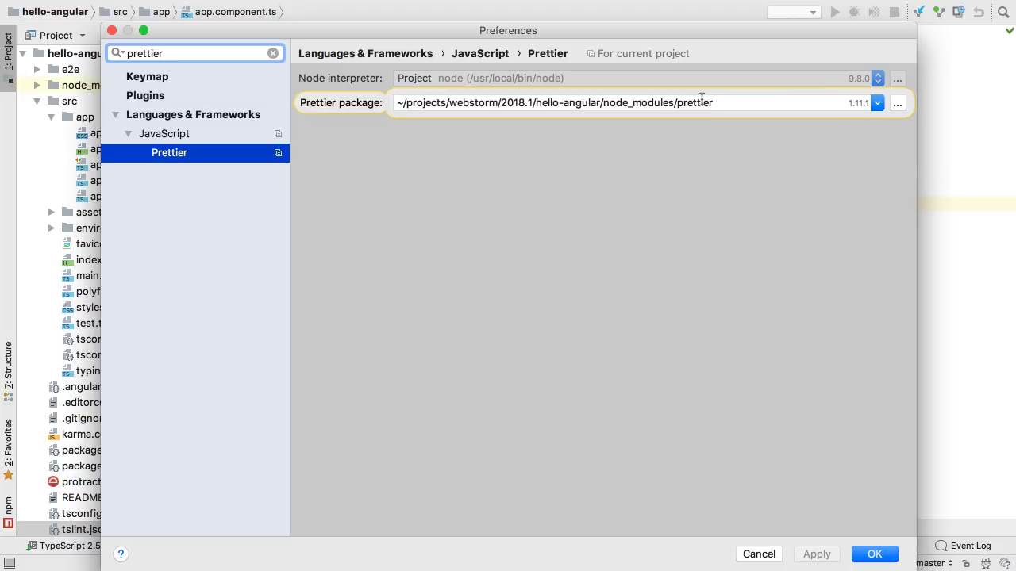
pyautogui.click(873, 554)
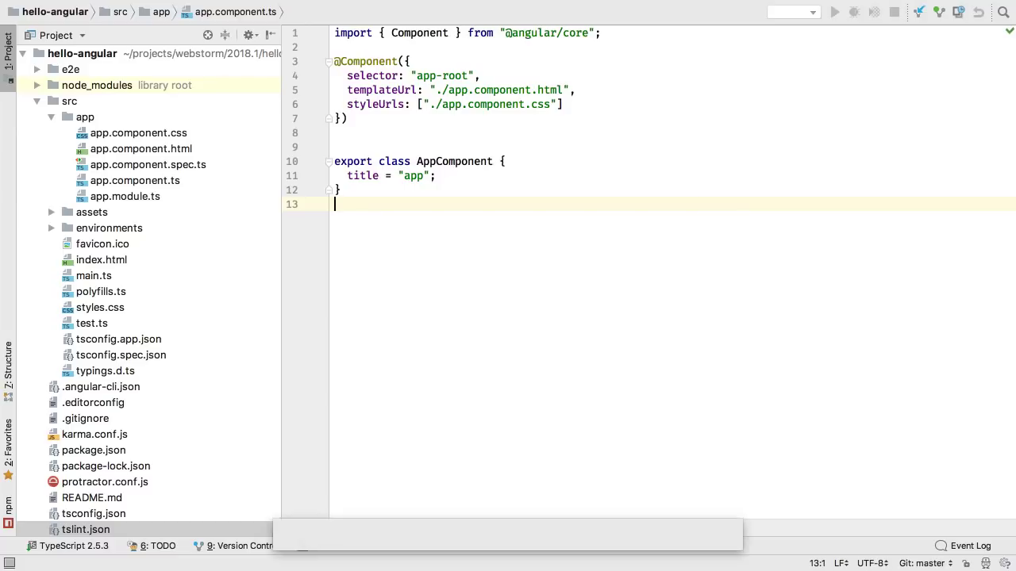
# Run Reformat with Prettier on app.component.ts via the action search 'prett', removing the extra blank lines.
pyautogui.write('prett')
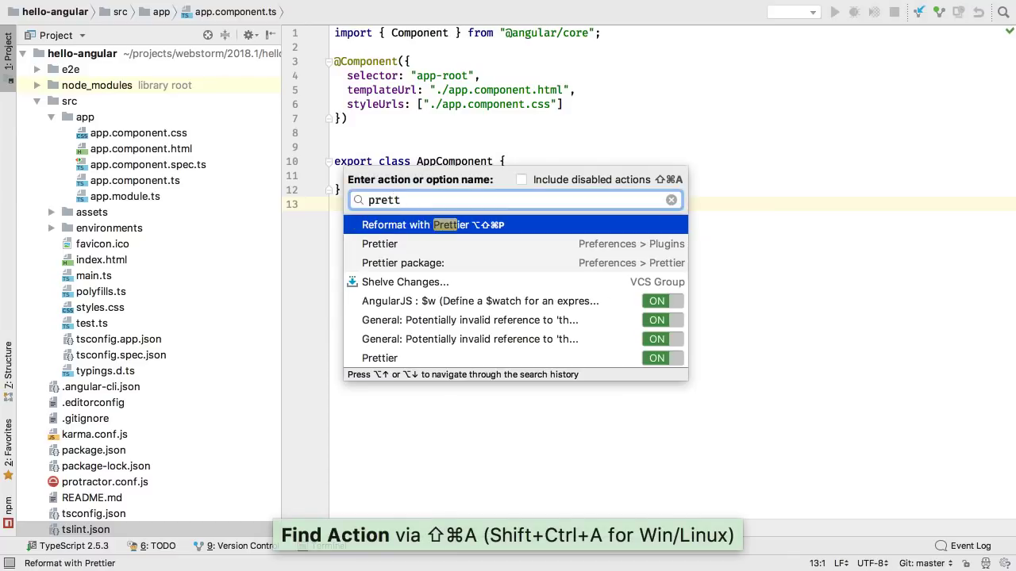
pyautogui.click(431, 226)
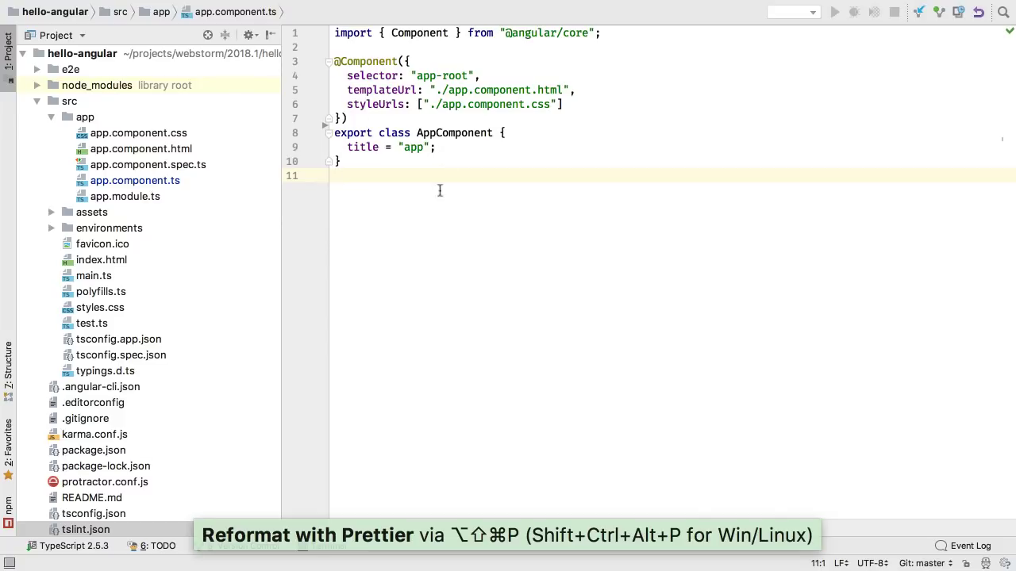
pyautogui.moveTo(486, 216)
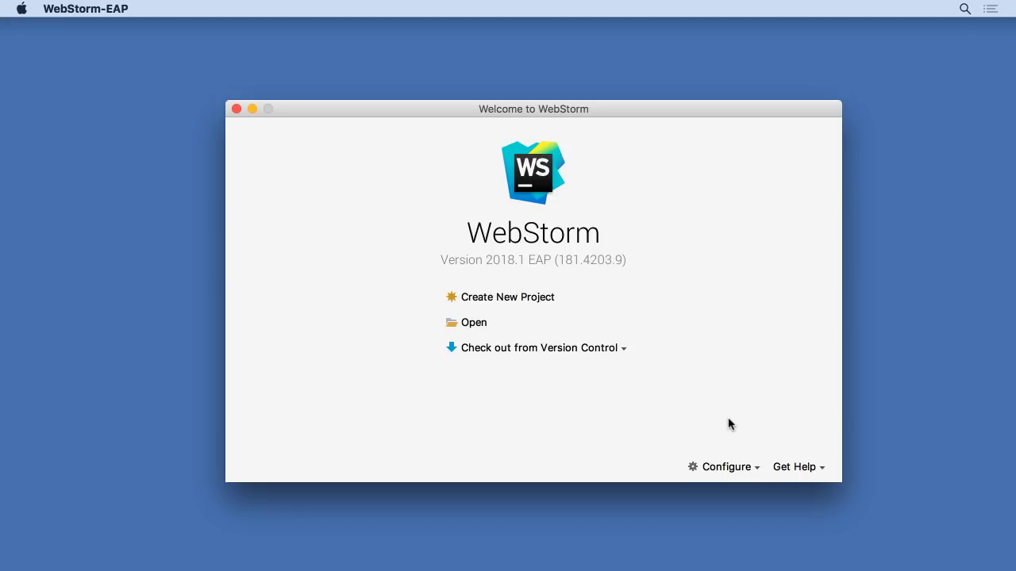
pyautogui.moveTo(524, 309)
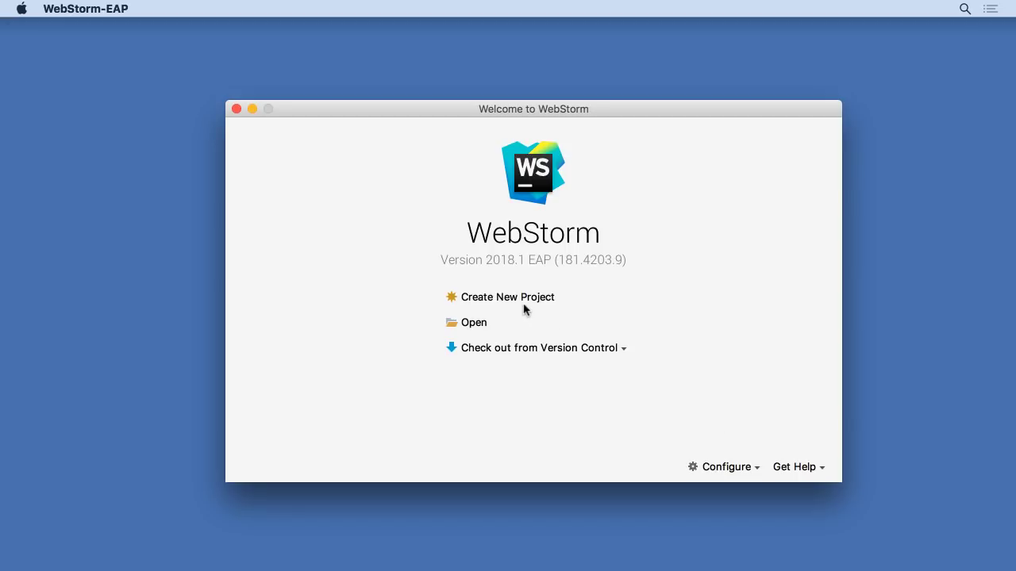
# Create a new Vue.js project named hellovue, keeping the recommended build, ESLint, Jest and npm install.
pyautogui.click(508, 297)
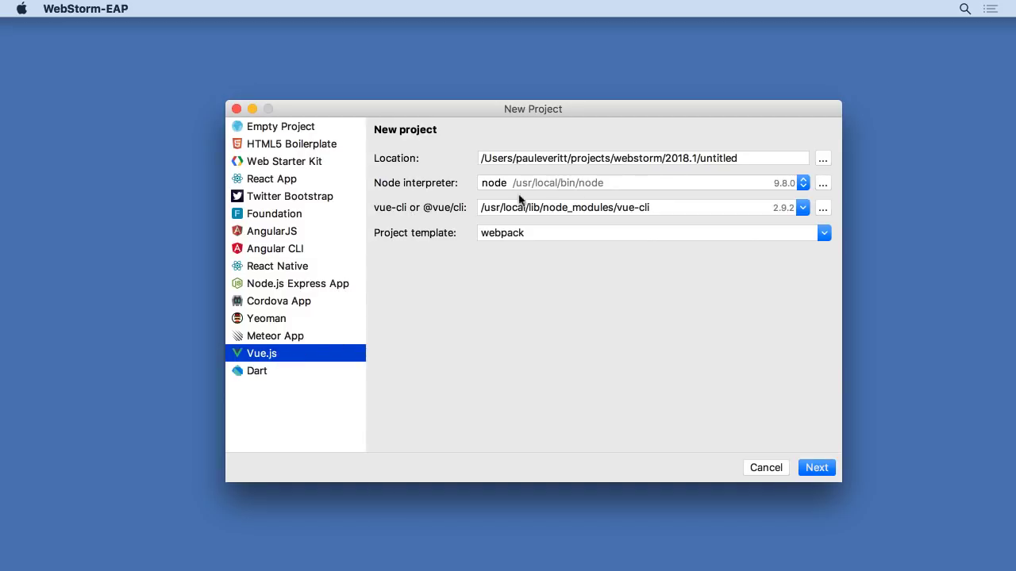
pyautogui.moveTo(786, 198)
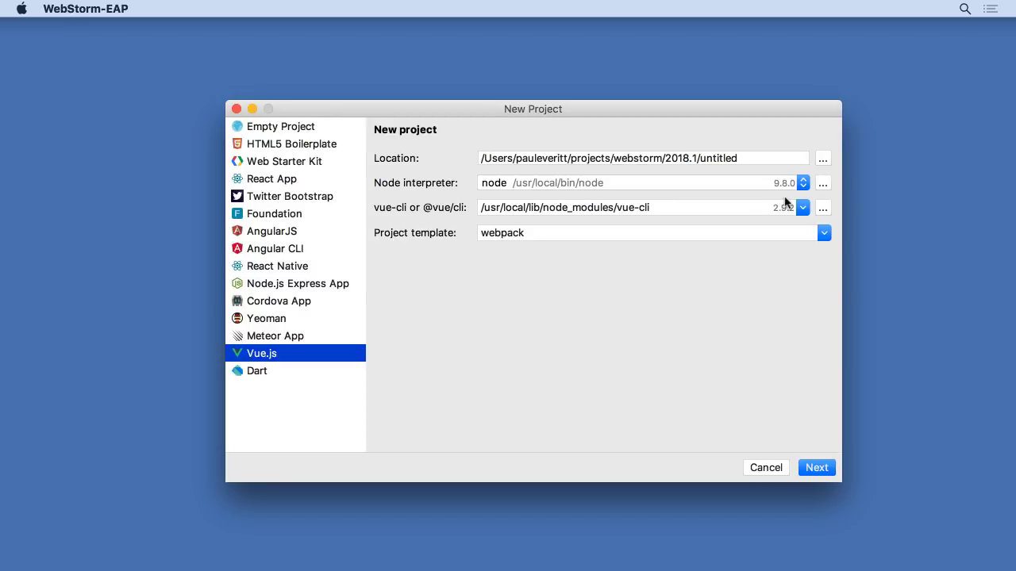
pyautogui.click(823, 231)
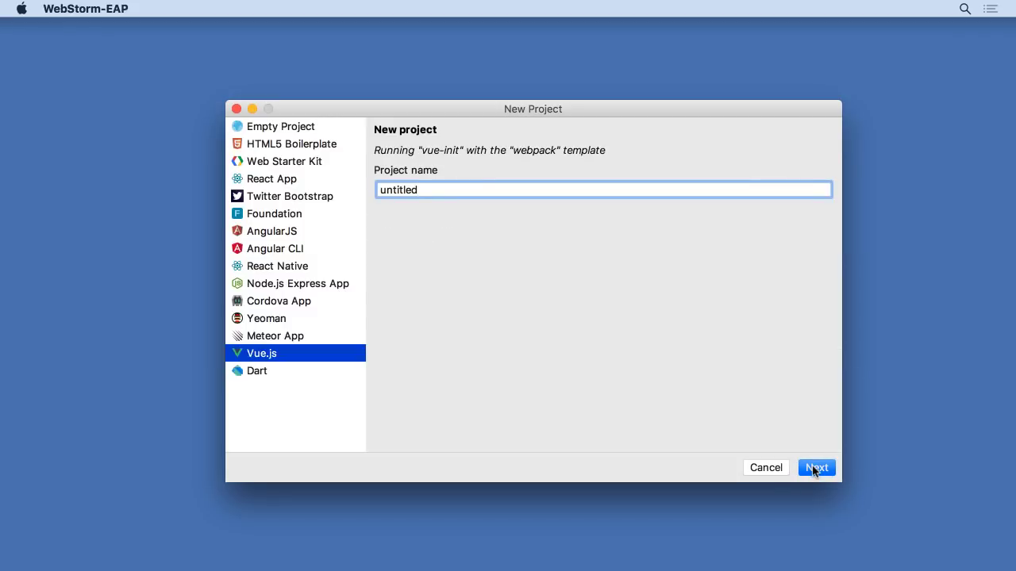
pyautogui.write('hellovue')
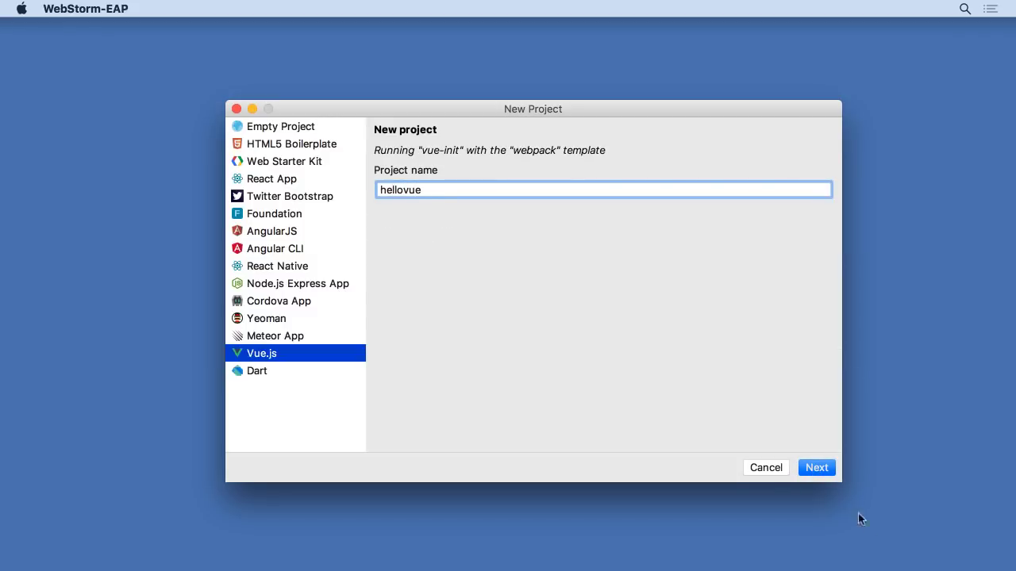
pyautogui.click(816, 467)
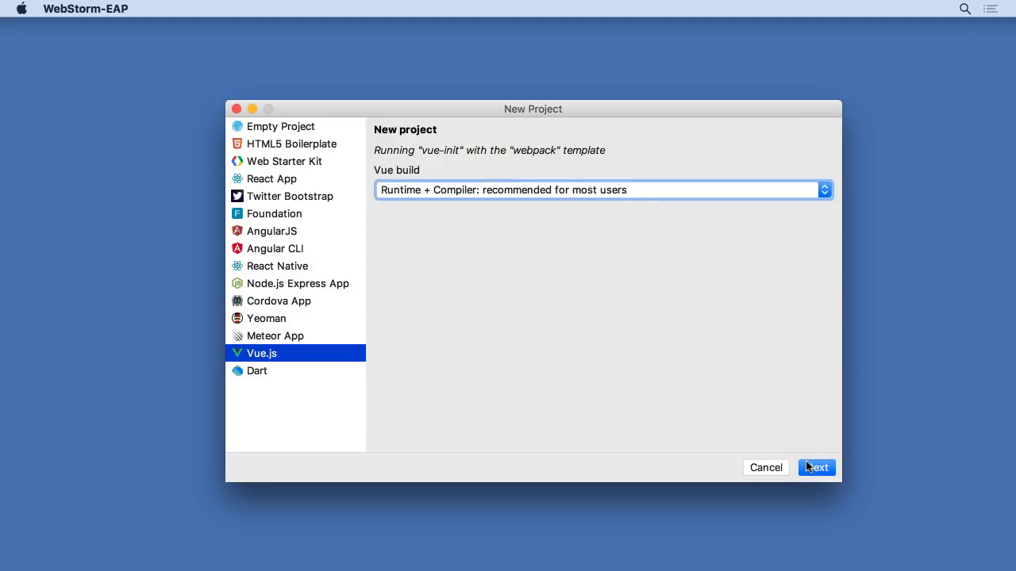
pyautogui.click(815, 467)
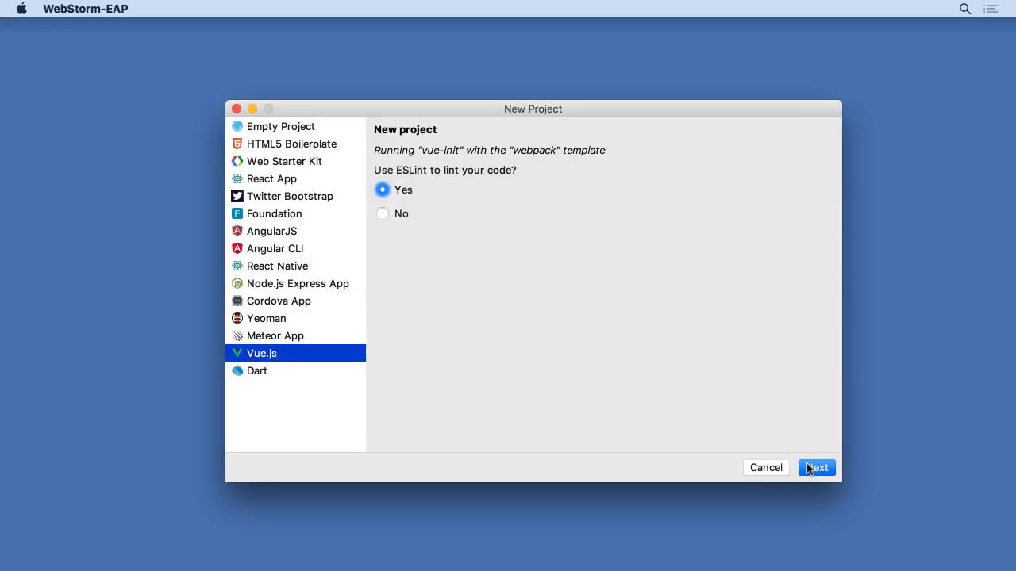
pyautogui.click(816, 467)
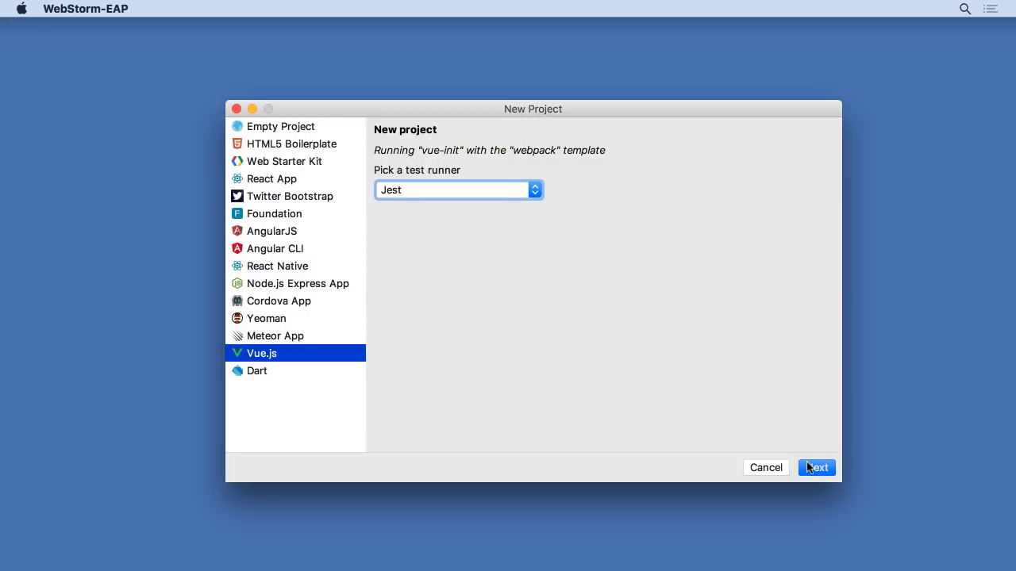
pyautogui.click(816, 467)
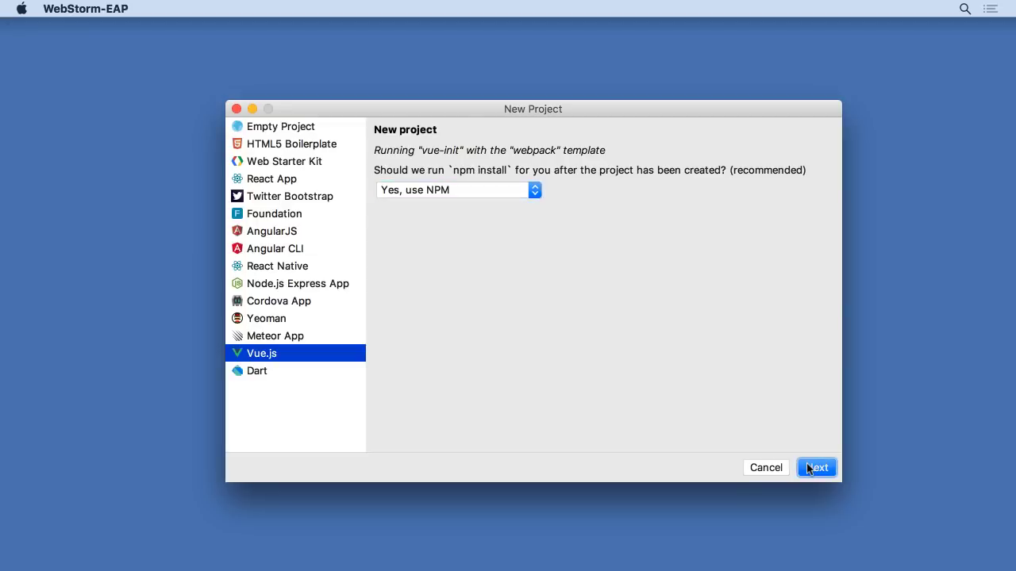
pyautogui.click(816, 467)
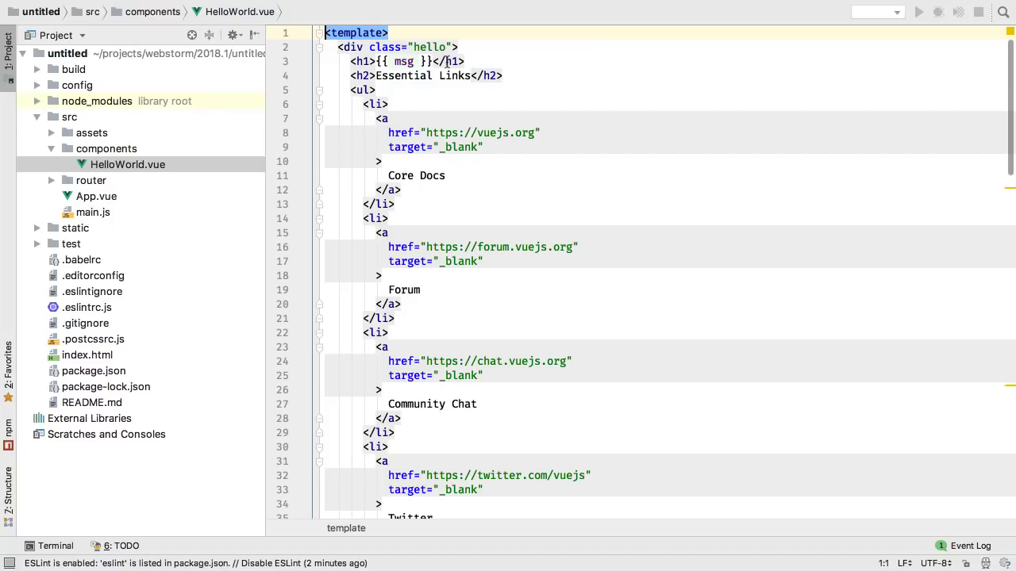
# Extract the h1 msg heading of HelloWorld.vue into a new Vue component named Message.
pyautogui.click(447, 60)
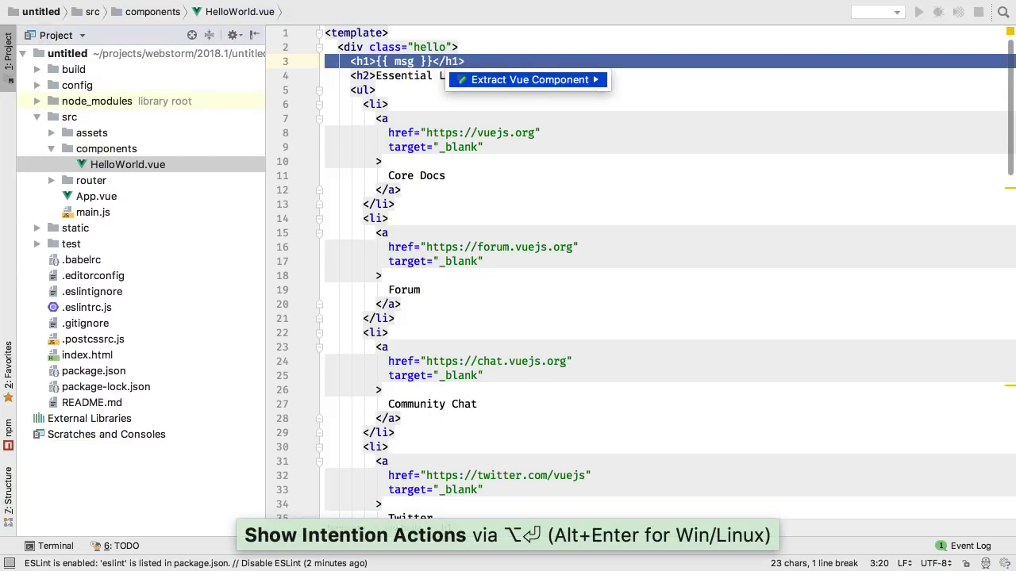
pyautogui.click(524, 80)
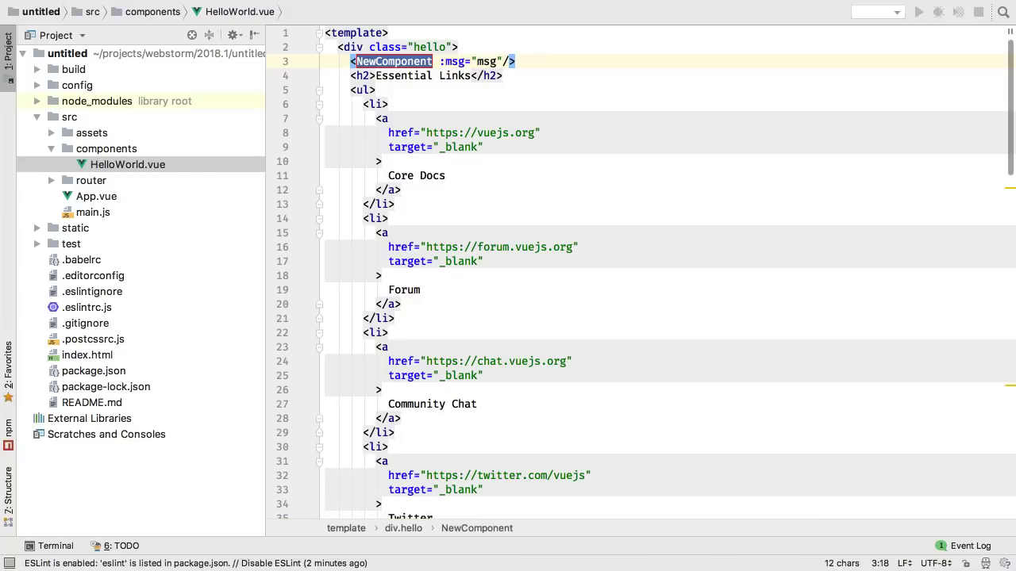
pyautogui.write("Message',")
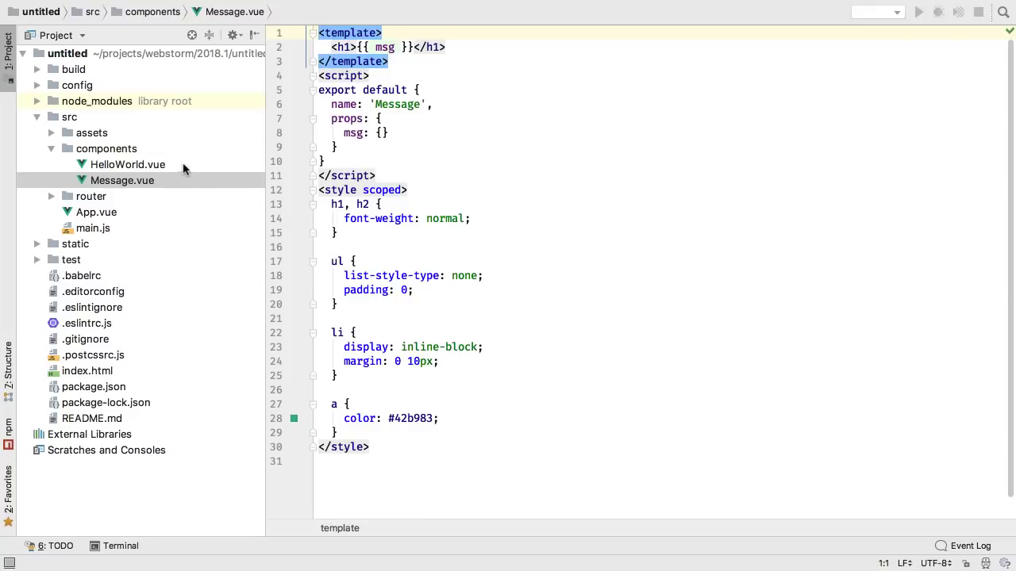
# Show Message.vue from the components folder with its msg prop and scoped styles.
pyautogui.click(127, 163)
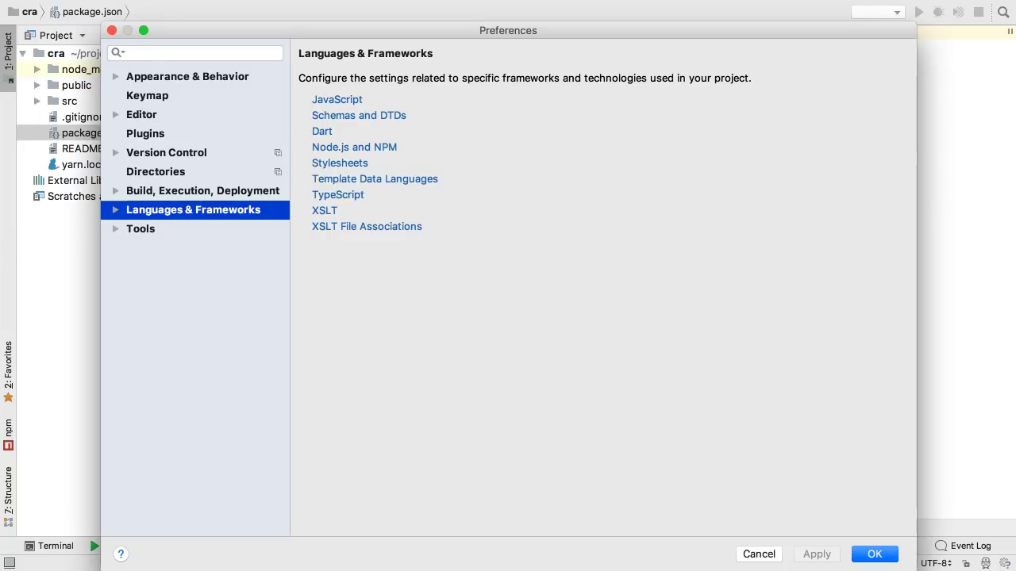
# Search preferences for 'npm' to reach the Node.js and NPM package manager setting for yarn.
pyautogui.write('npm')
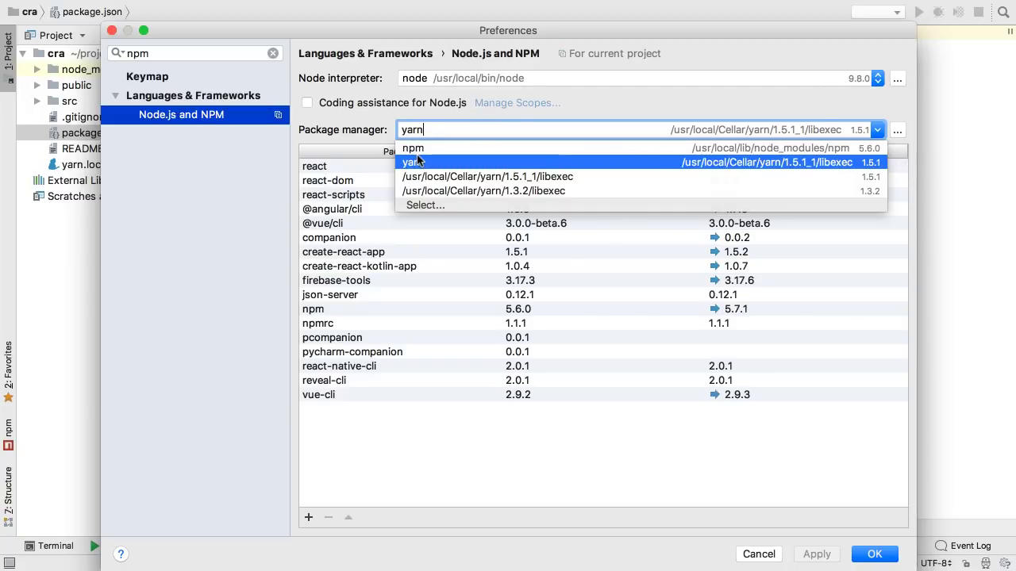
pyautogui.moveTo(425, 205)
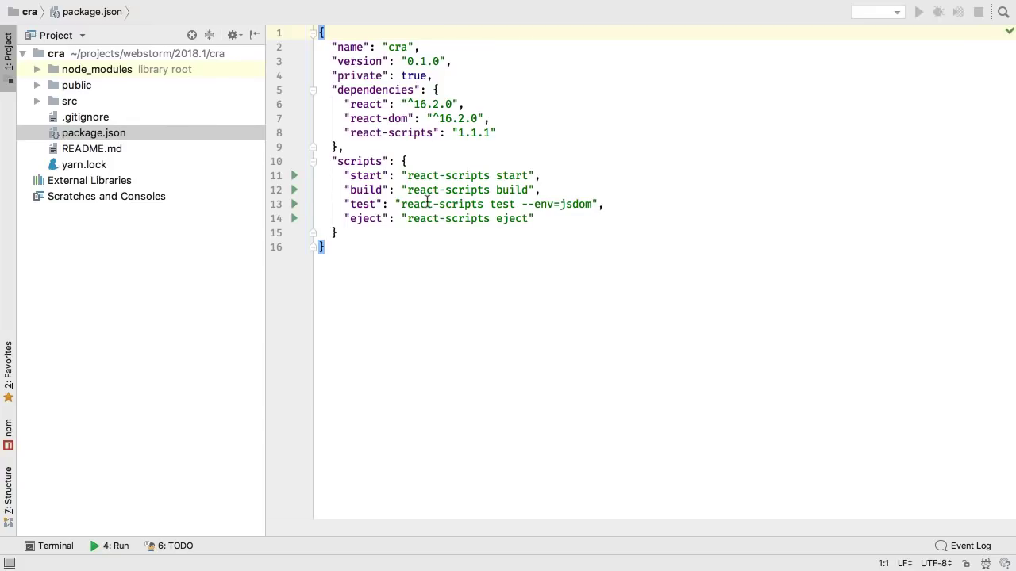
# Add the dependency "axios": "^0.18.0" on a new line in package.json.
pyautogui.press('Enter')
pyautogui.write('"axios": "",')
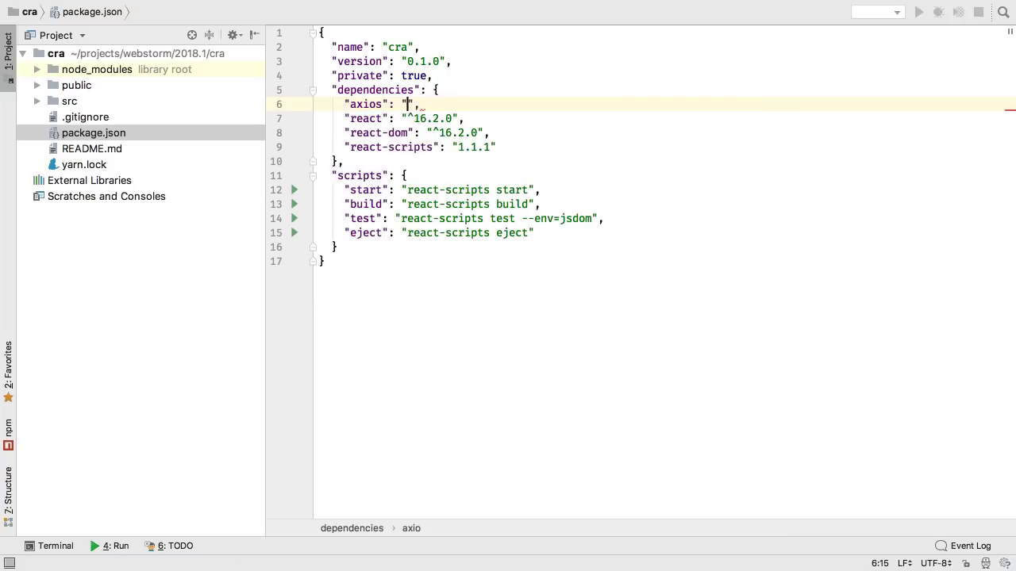
pyautogui.write('^0.18.0')
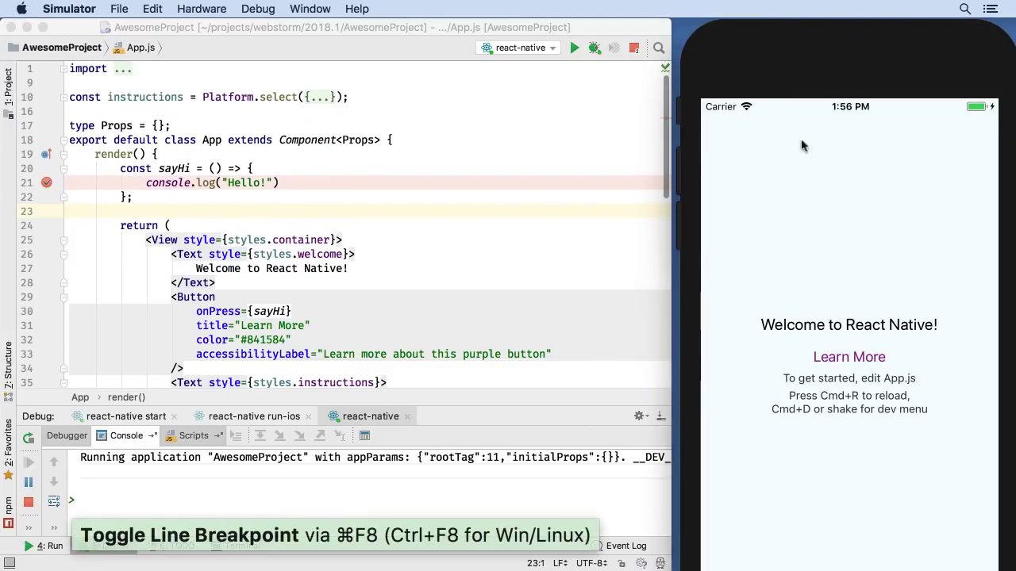
# Tap Learn More to hit the sayHi breakpoint, inspect locals, and show the run configurations list.
pyautogui.click(847, 355)
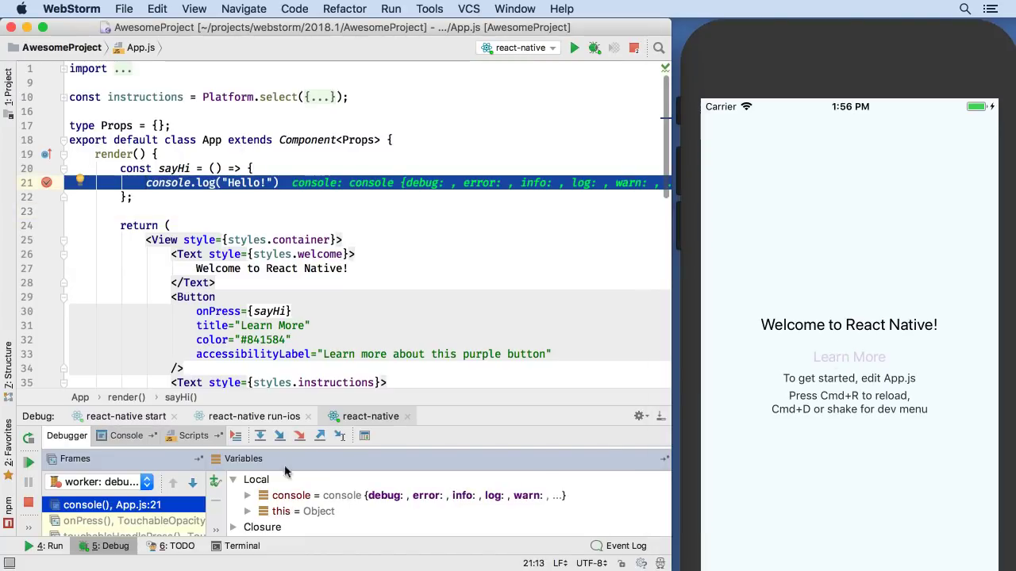
pyautogui.moveTo(339, 511)
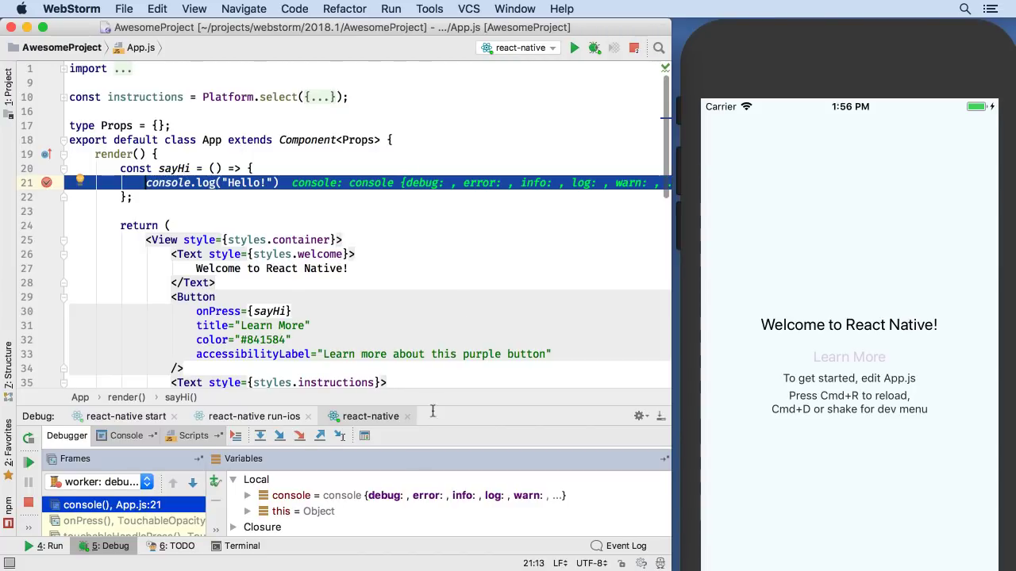
pyautogui.click(519, 48)
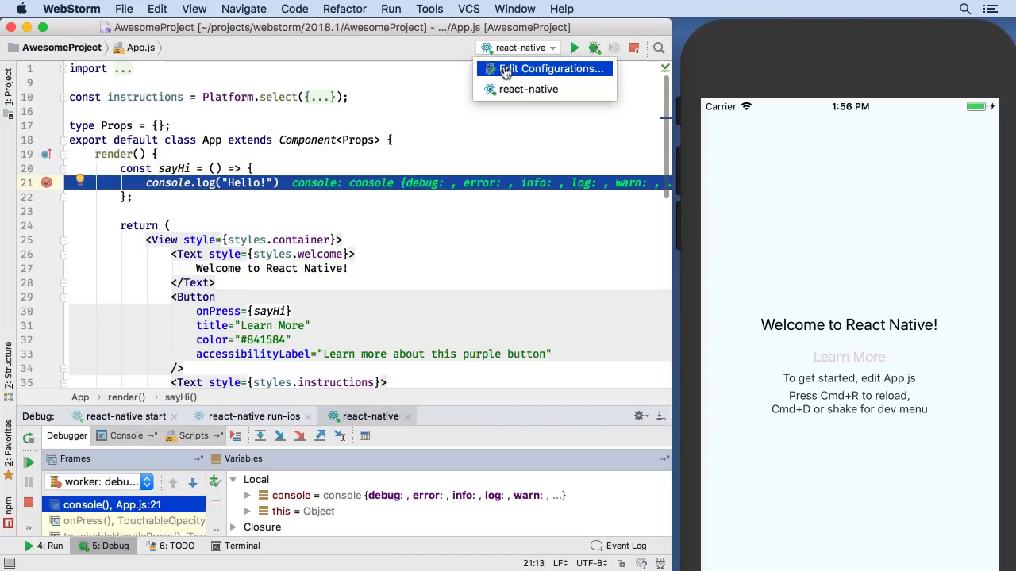
# Edit the react-native configuration: turn off Build and launch application and bring up the Start React Native Bundler task settings.
pyautogui.click(552, 68)
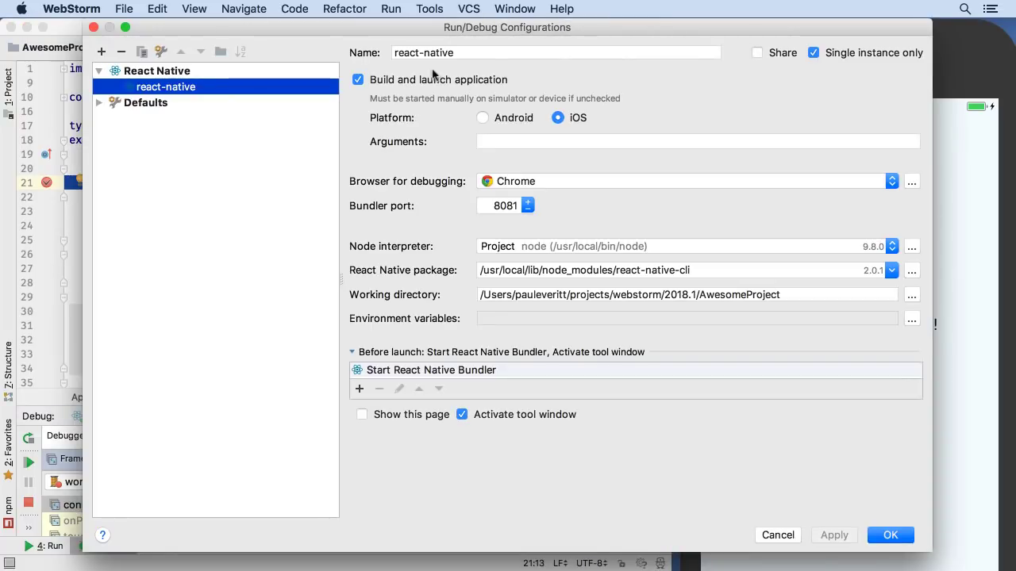
pyautogui.moveTo(430, 82)
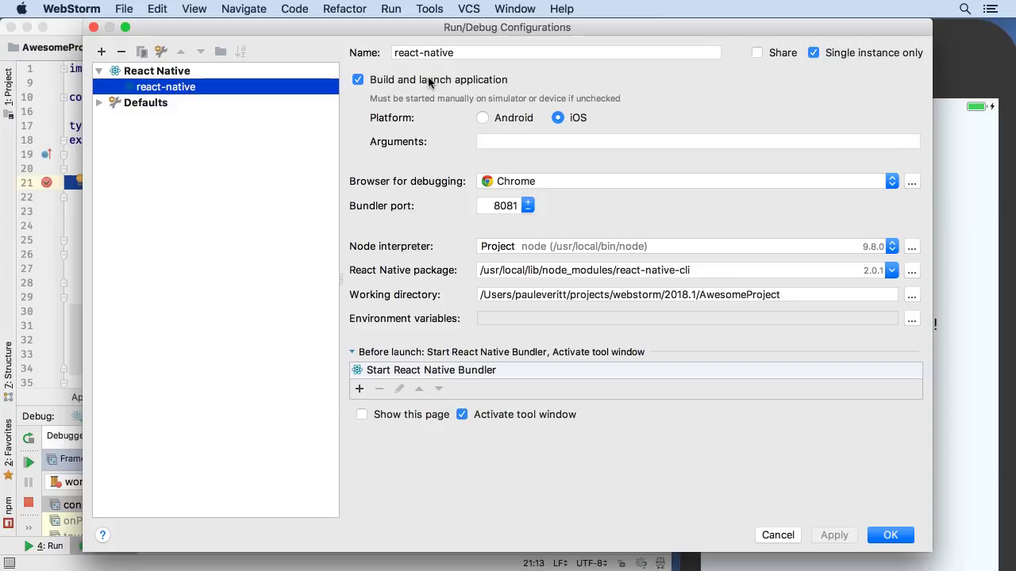
pyautogui.click(359, 80)
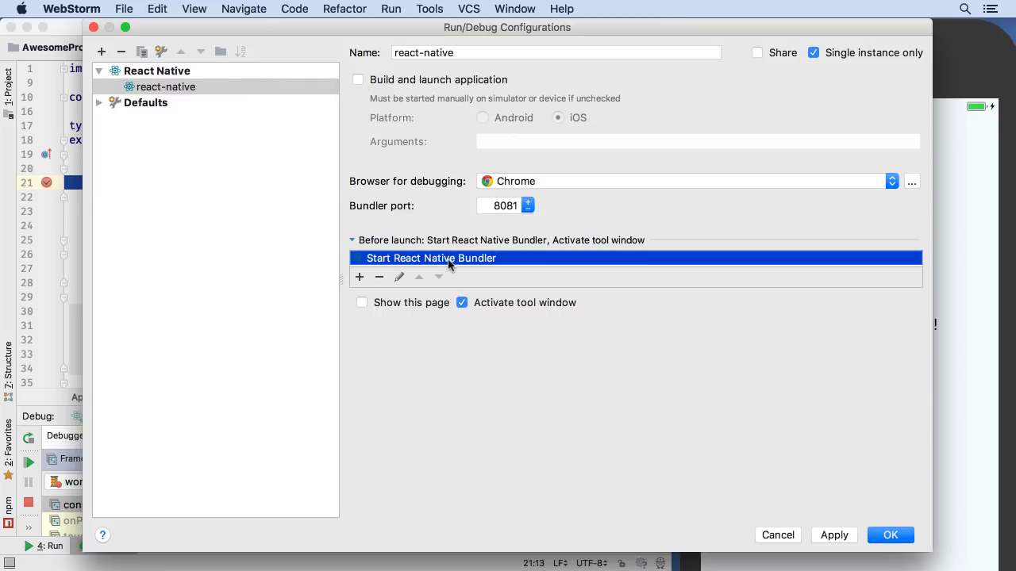
pyautogui.doubleClick(431, 257)
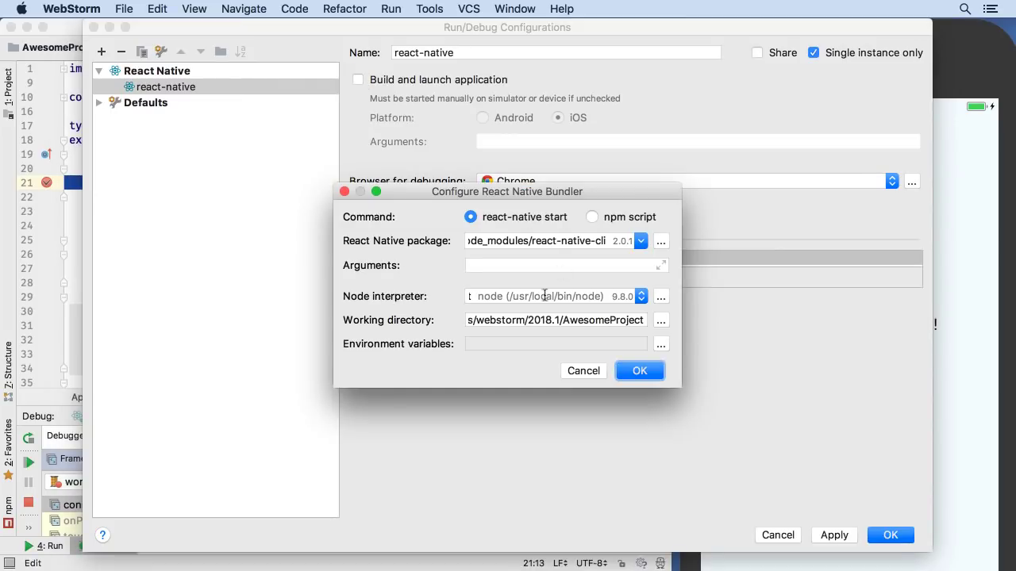